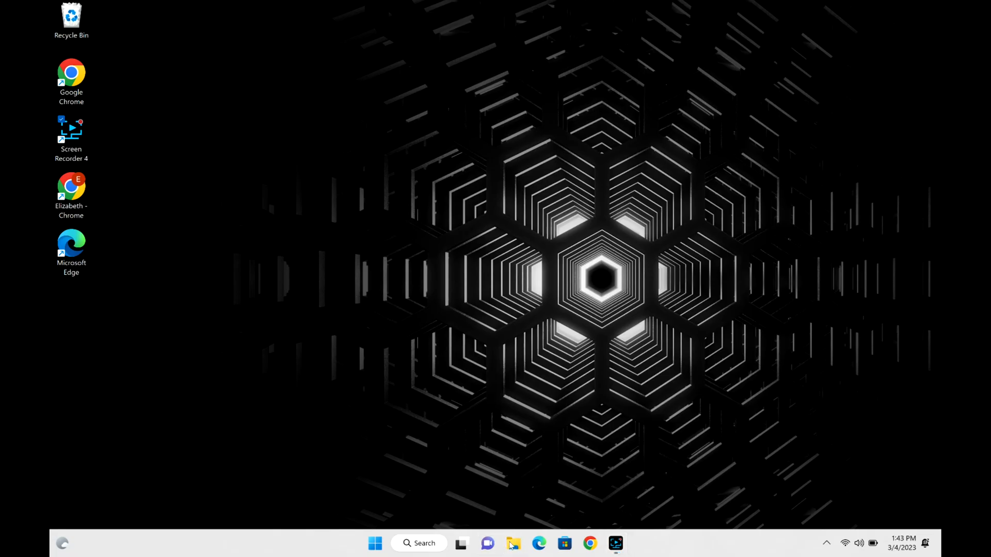
# Launch File Explorer and bring up the context menu for This PC
pyautogui.click(513, 544)
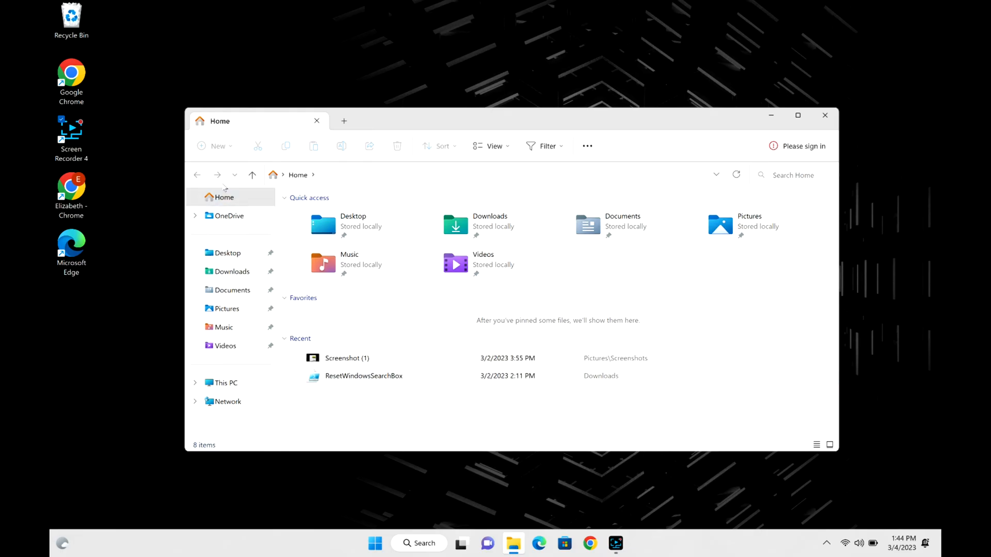
pyautogui.moveTo(219, 384)
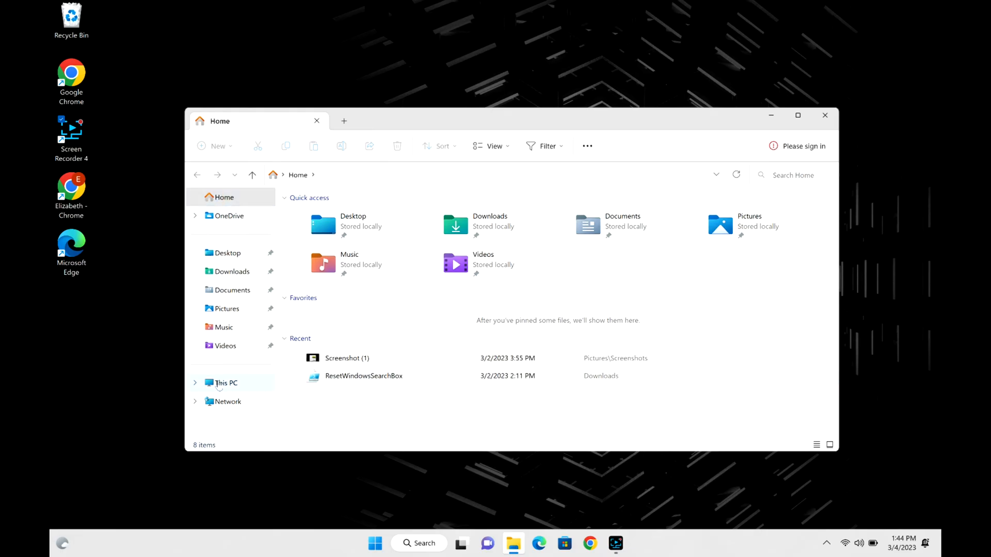
pyautogui.rightClick(224, 383)
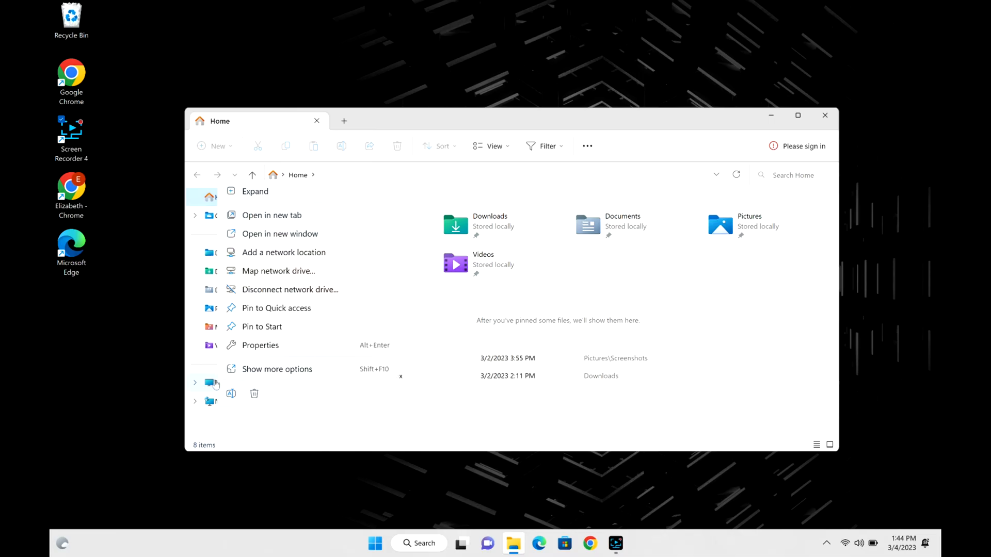
pyautogui.moveTo(281, 282)
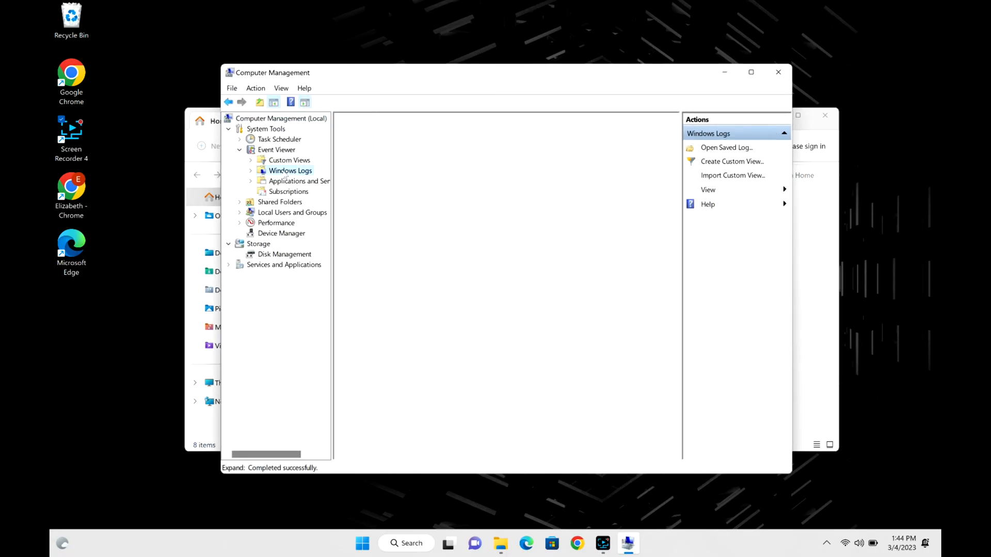
# Expand Windows Logs and load the Application event log
pyautogui.click(289, 170)
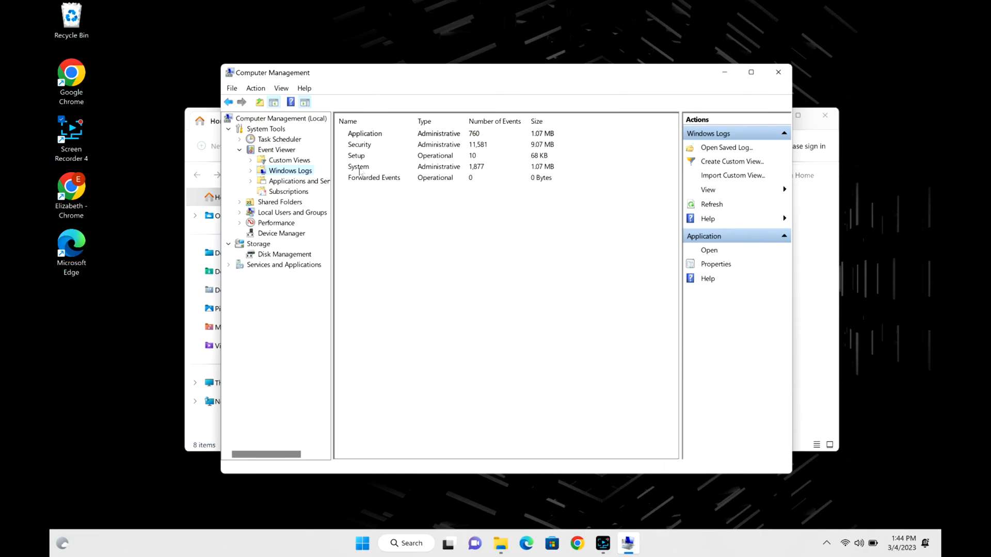
pyautogui.moveTo(361, 137)
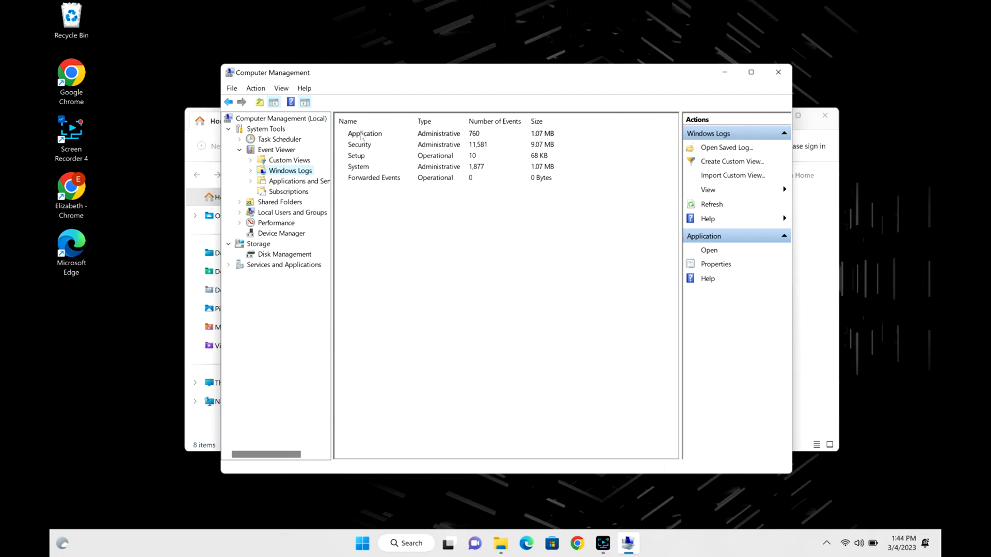
pyautogui.doubleClick(364, 133)
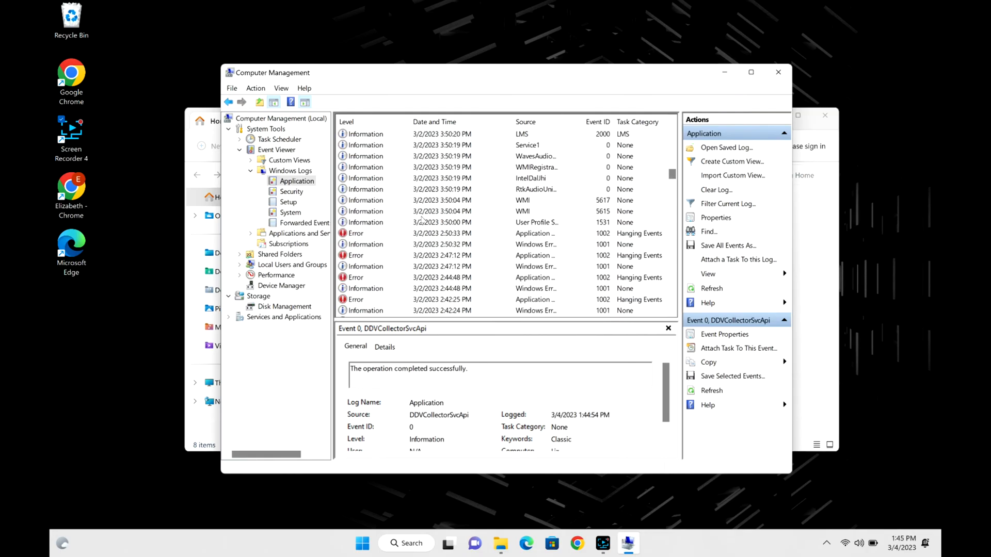
pyautogui.moveTo(434, 222)
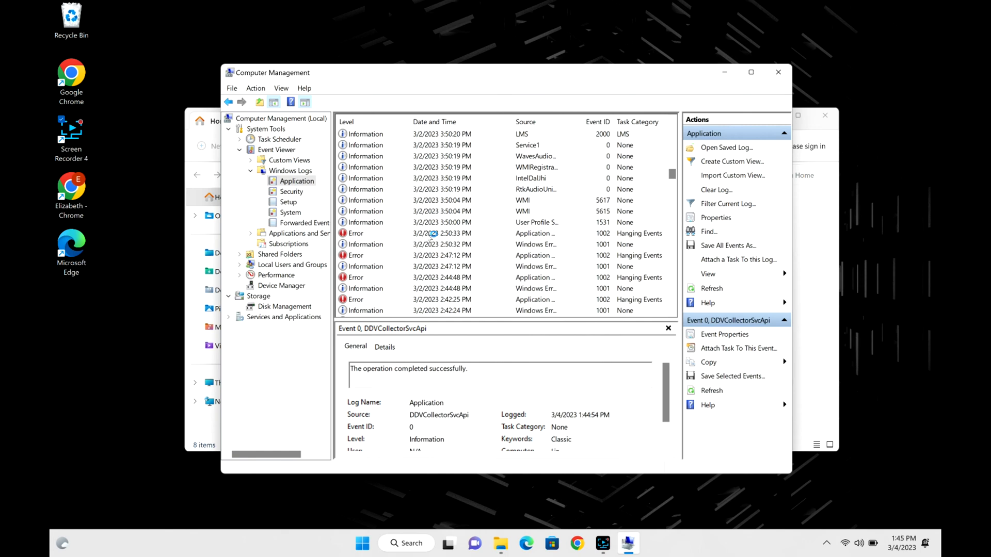
# Select the 3/2/2023 2:50:33 PM Application Hang error (event 1002) to view its details
pyautogui.click(431, 233)
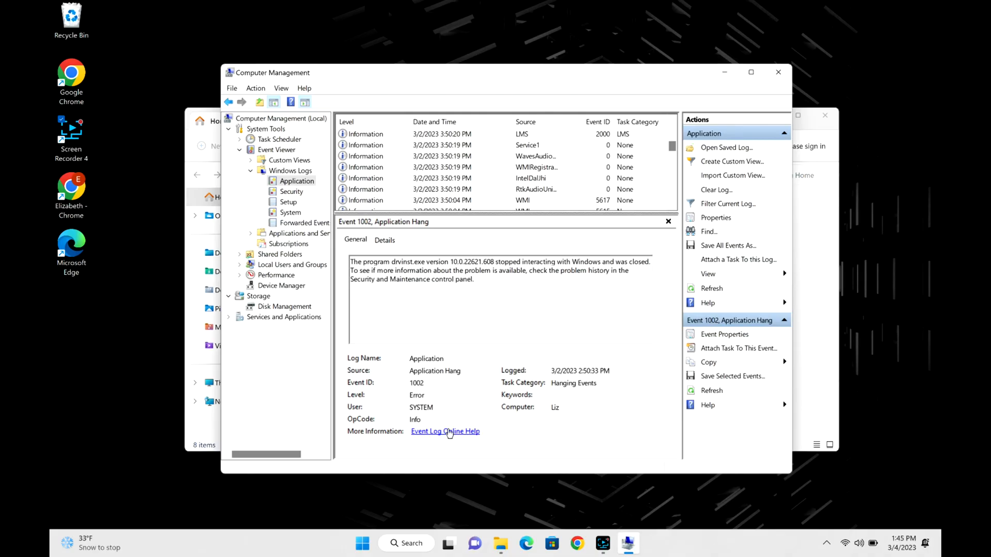
# Dismiss the Event Log Online Help prompt, then close Computer Management and File Explorer
pyautogui.click(445, 431)
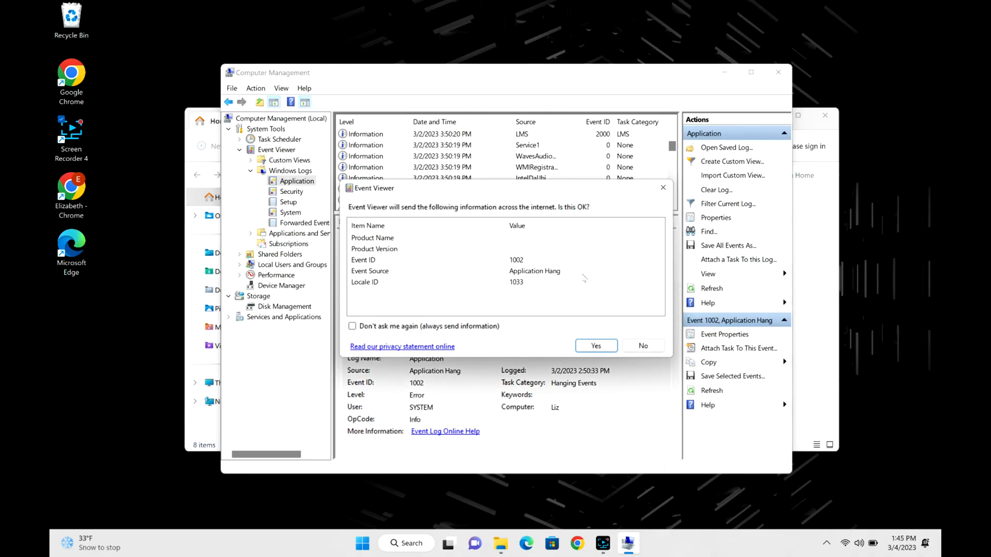
pyautogui.moveTo(663, 188)
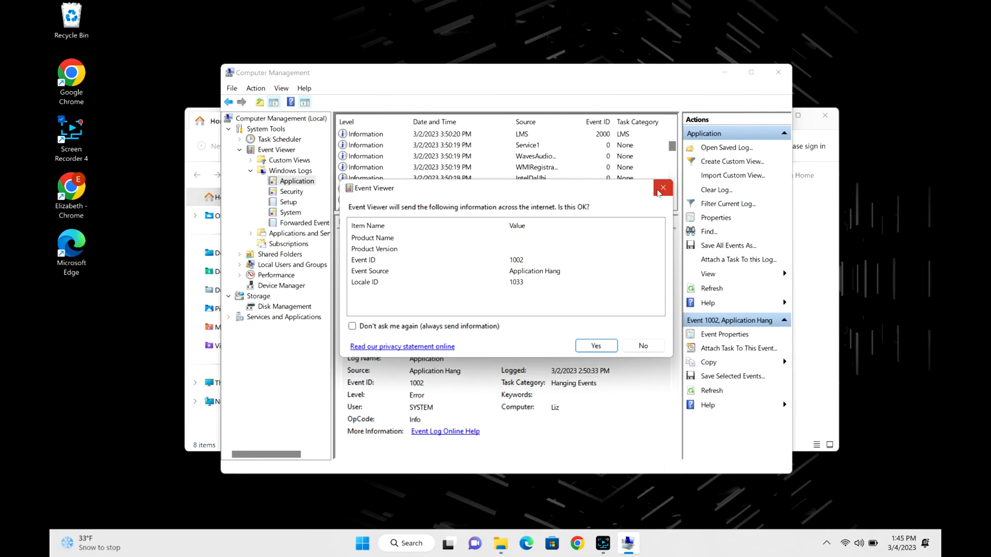
pyautogui.click(662, 187)
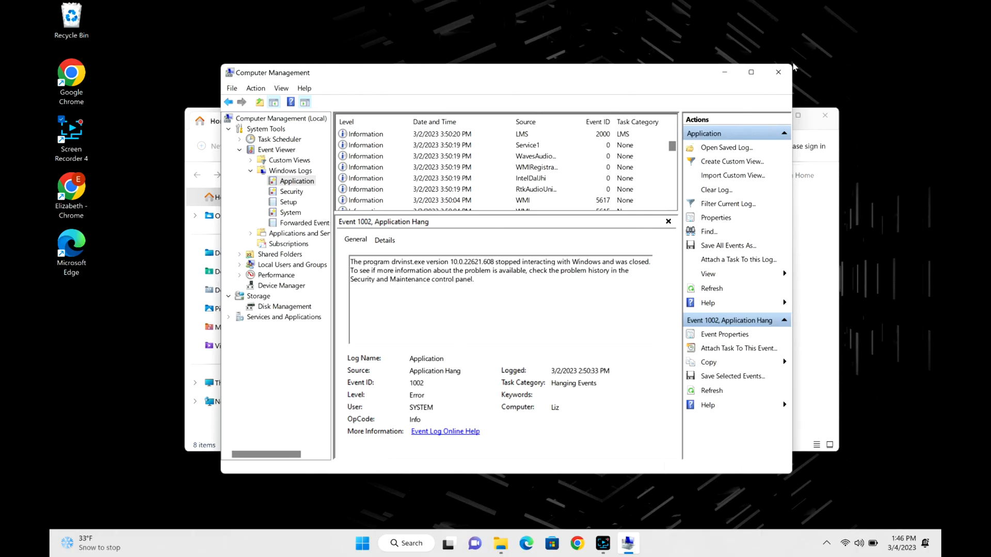
pyautogui.moveTo(778, 72)
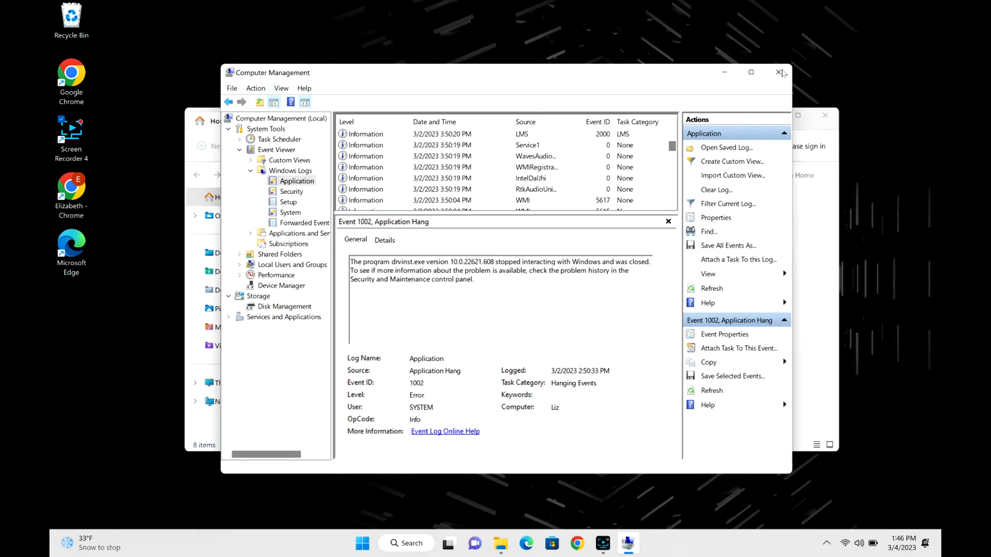
pyautogui.click(779, 72)
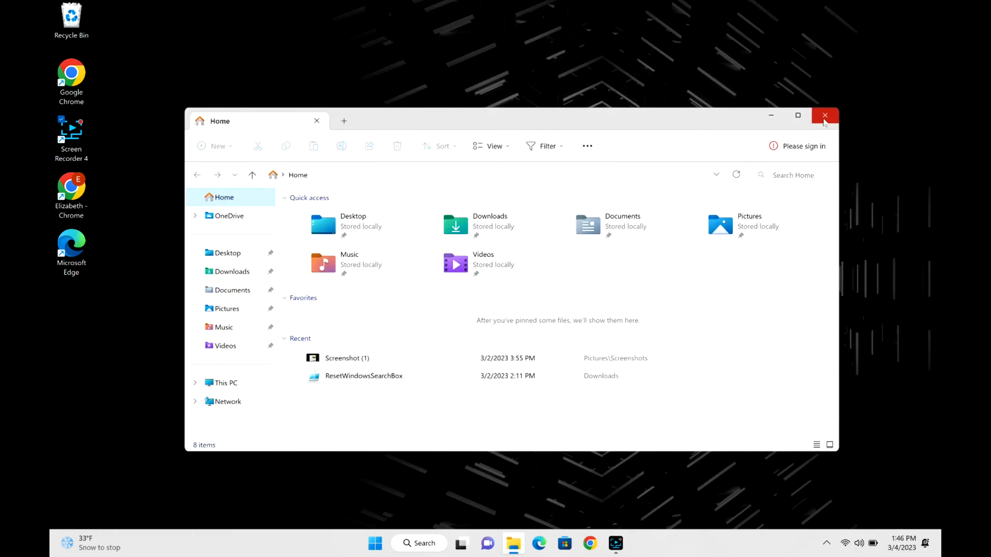
pyautogui.click(825, 115)
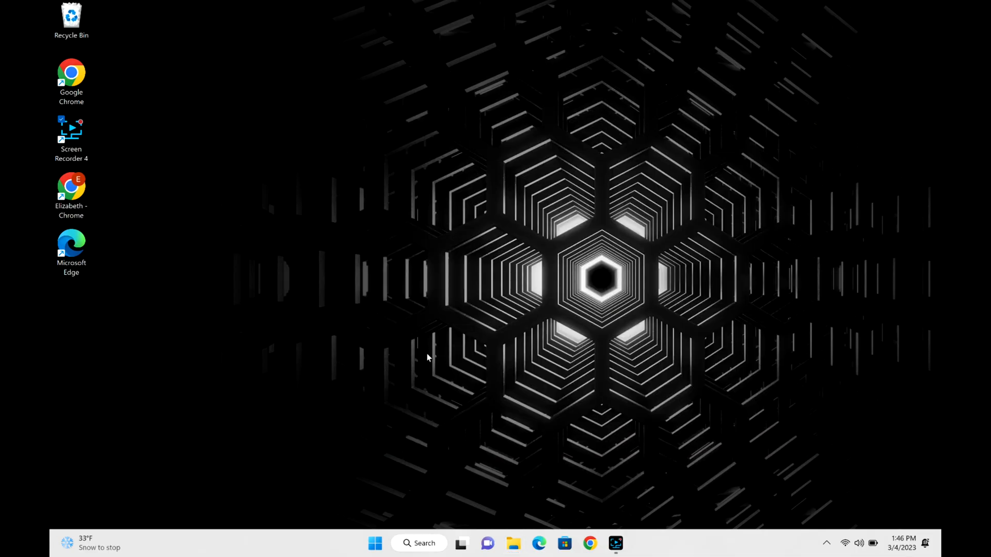
# Search for 'command' and run Command Prompt as administrator
pyautogui.click(419, 544)
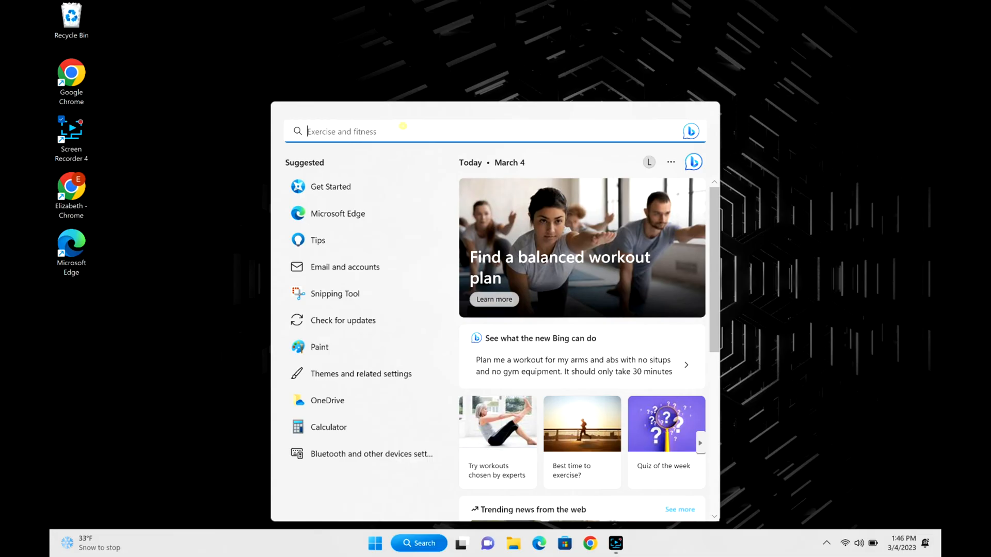
pyautogui.write('comma')
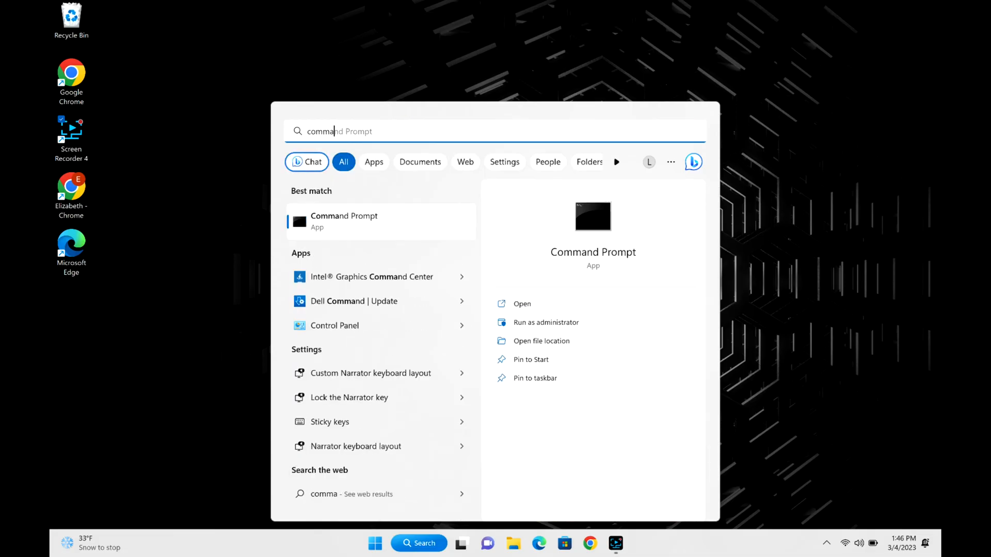
pyautogui.rightClick(344, 221)
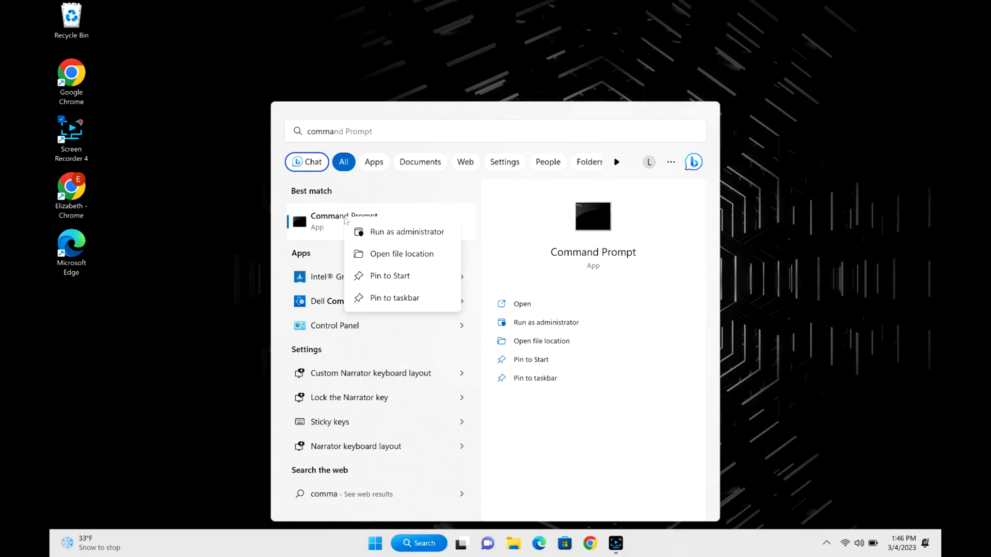
pyautogui.click(370, 233)
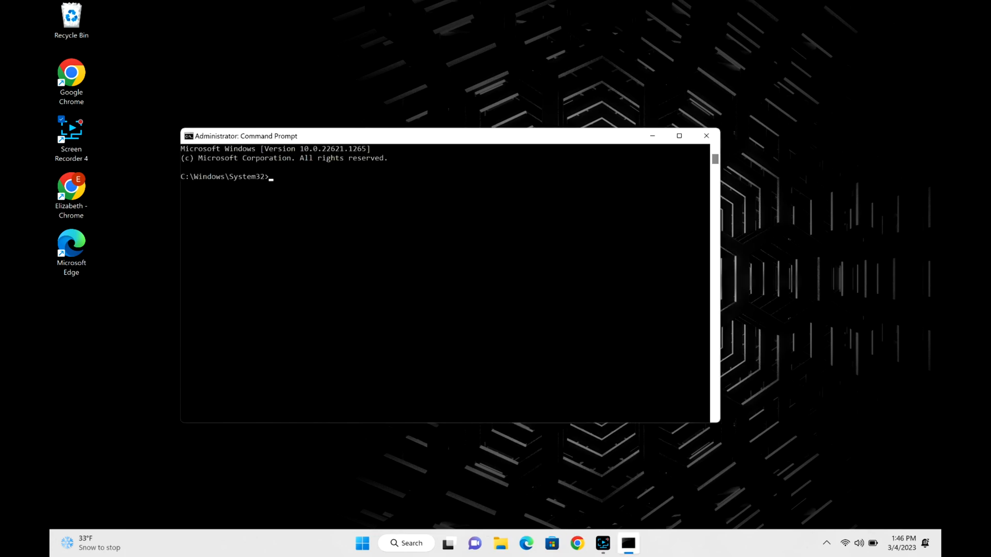
# Run sfc /scannow to scan and repair protected Windows files
pyautogui.write('scan')
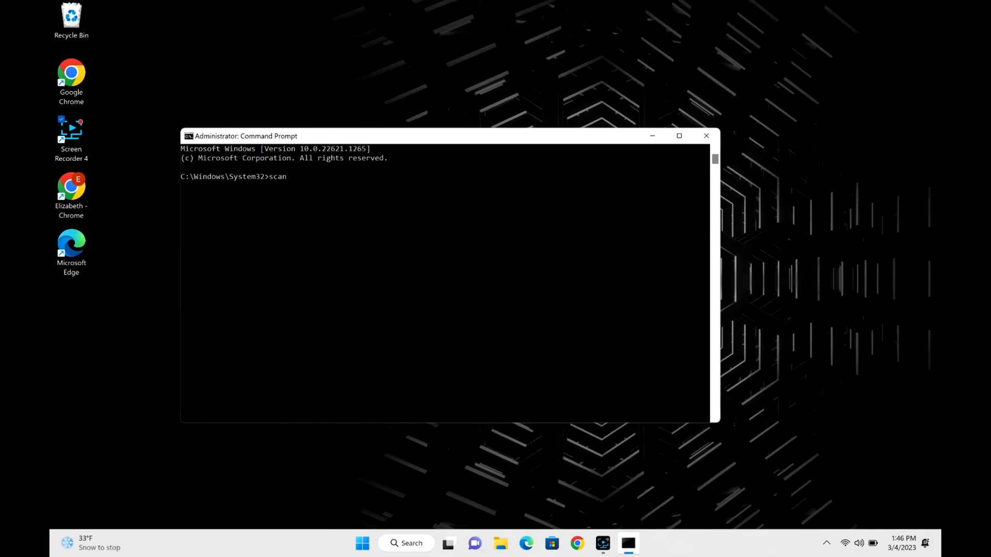
pyautogui.write('sfc')
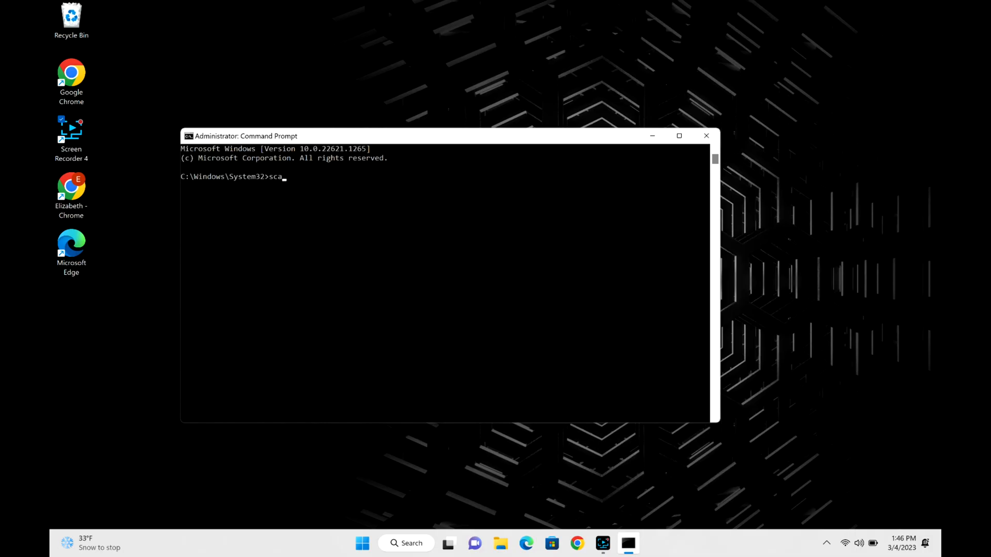
pyautogui.write('sfc')
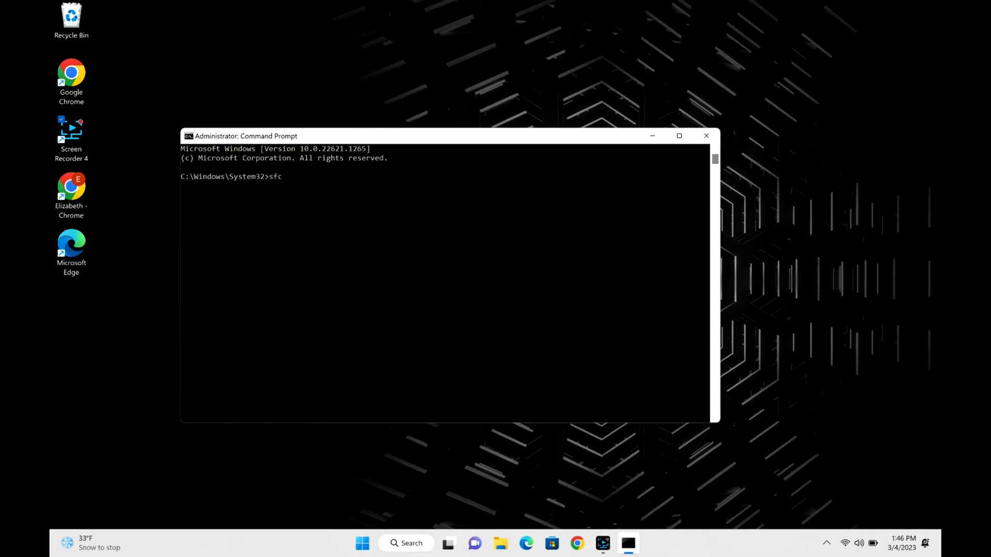
pyautogui.write('/sca')
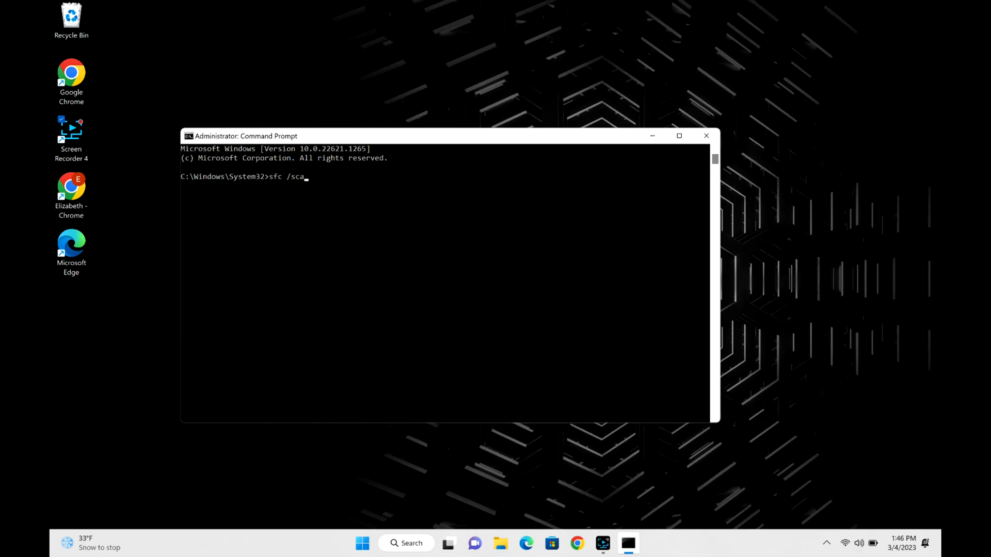
pyautogui.press('Enter')
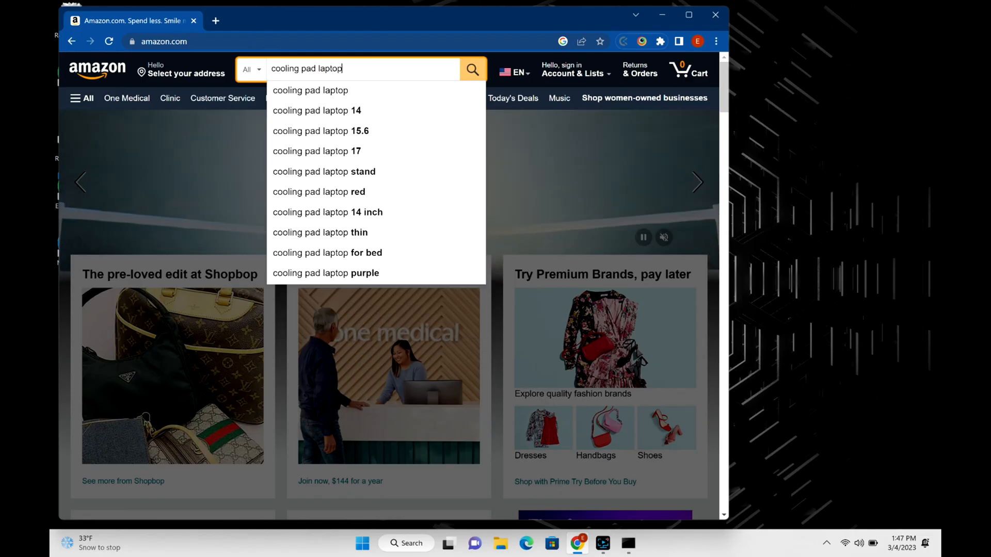
# Browse Amazon results for 'cooling pad laptop', then close the Chrome window
pyautogui.click(473, 68)
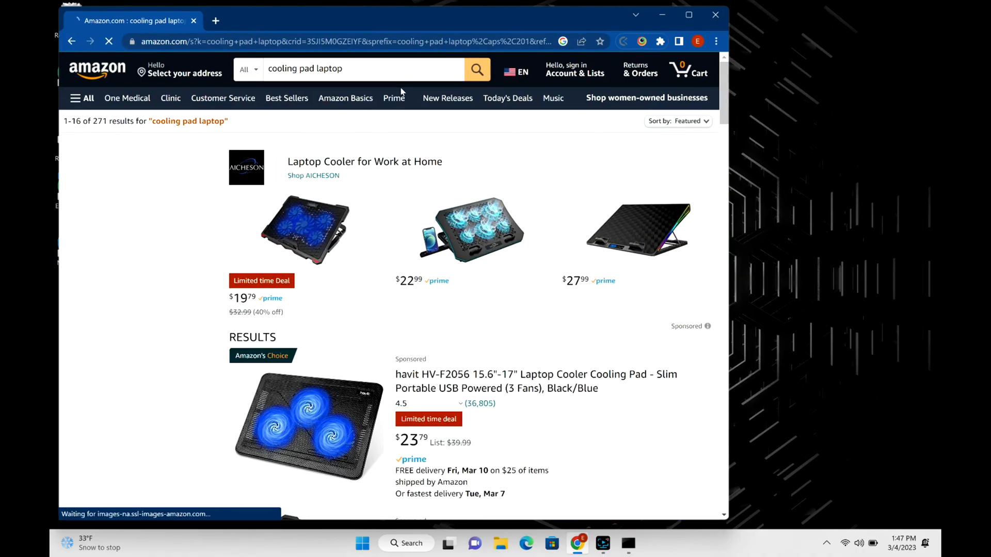
pyautogui.scroll(-3)
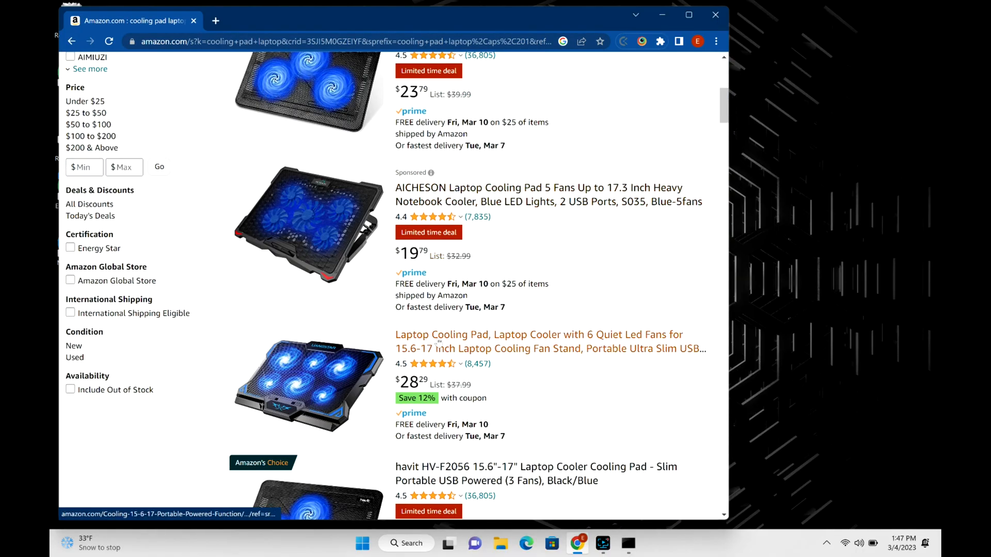
pyautogui.scroll(-3)
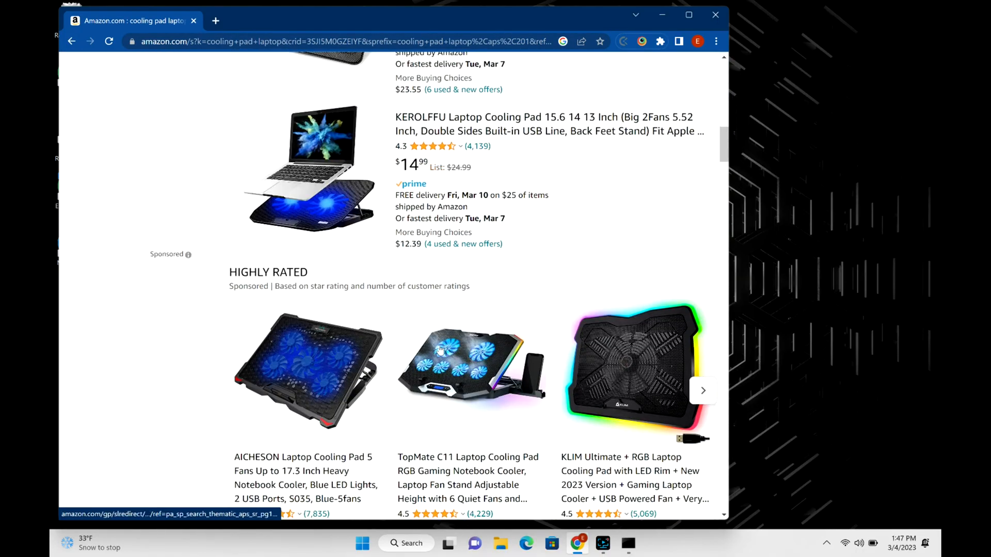
pyautogui.scroll(-3)
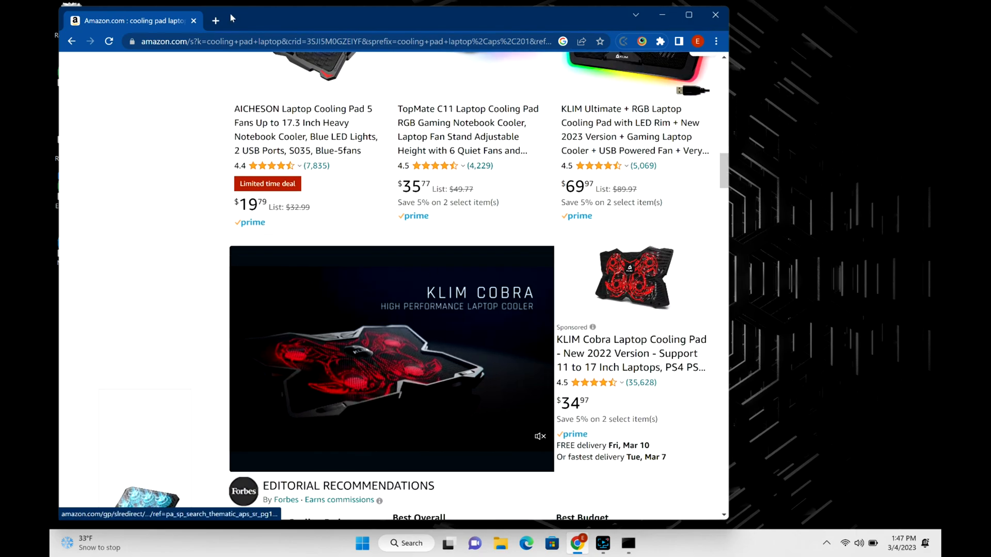
pyautogui.scroll(-3)
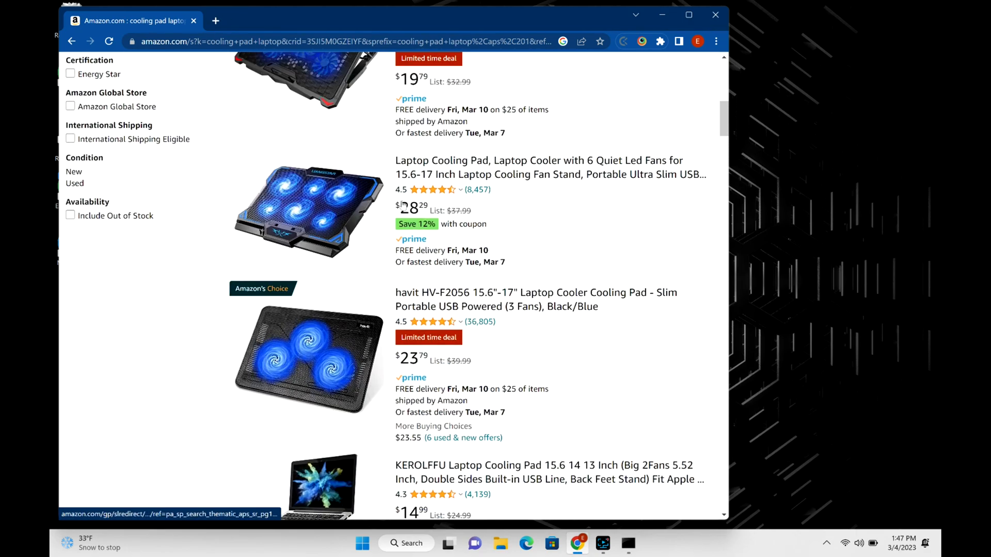
pyautogui.scroll(3)
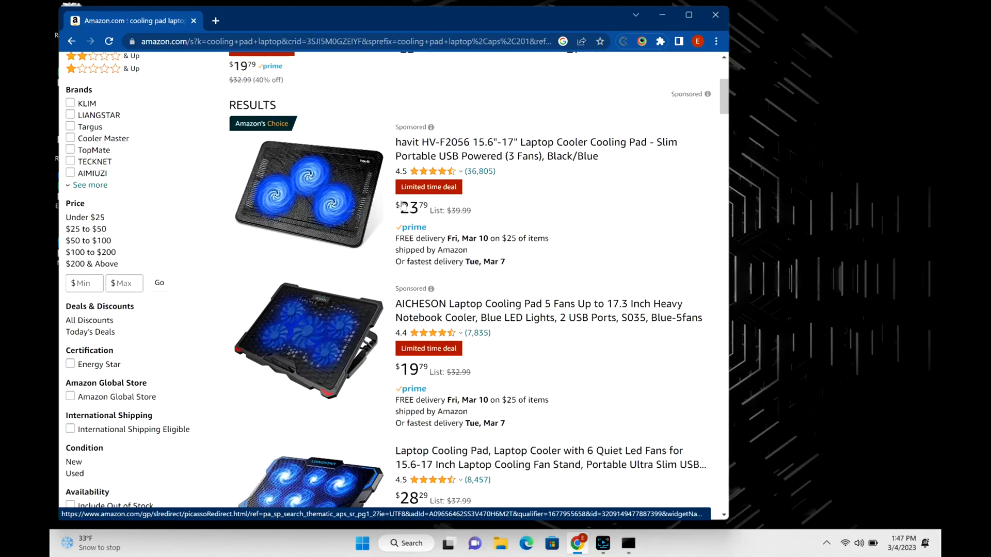
pyautogui.scroll(-3)
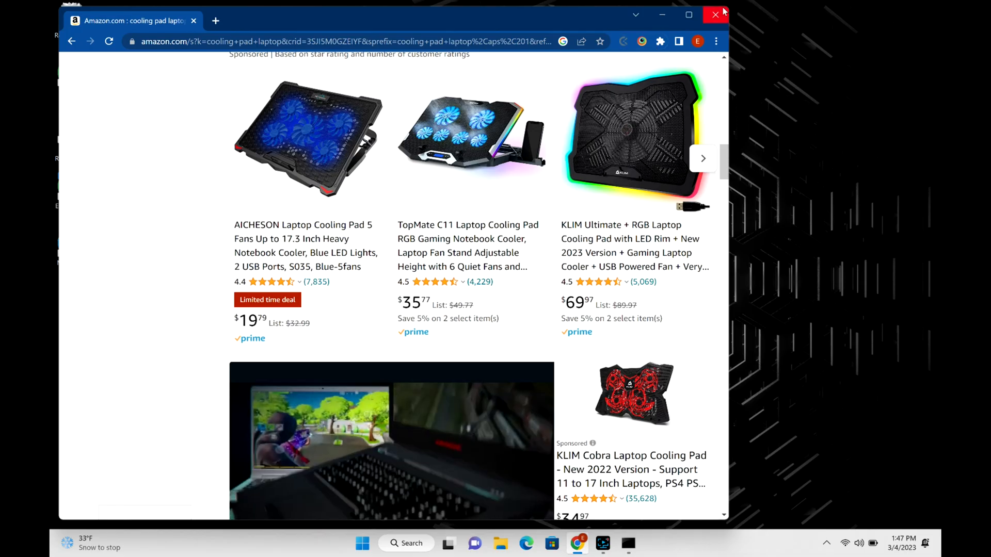
pyautogui.scroll(-3)
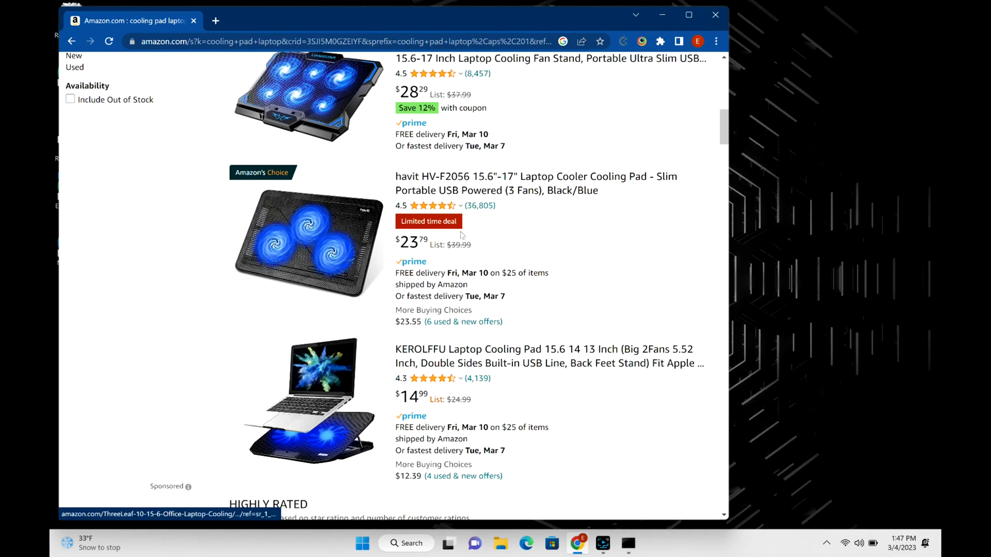
pyautogui.click(627, 543)
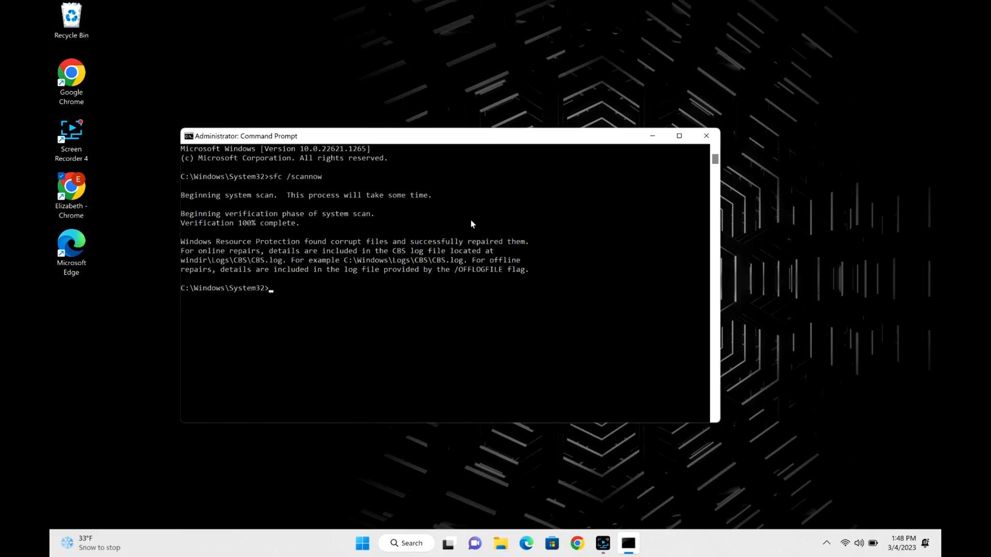
pyautogui.moveTo(557, 207)
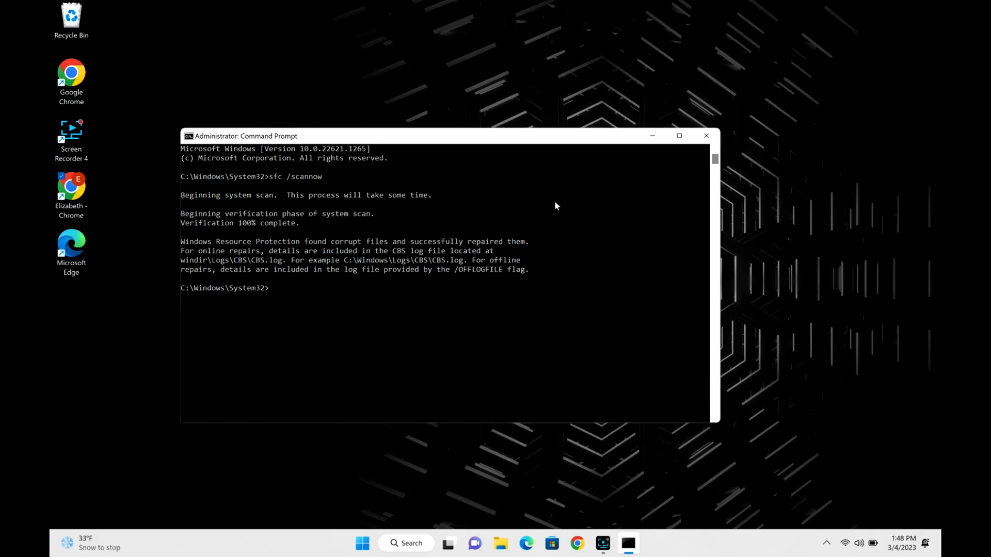
# Close Command Prompt after sfc reports corrupt files found and repaired
pyautogui.click(706, 136)
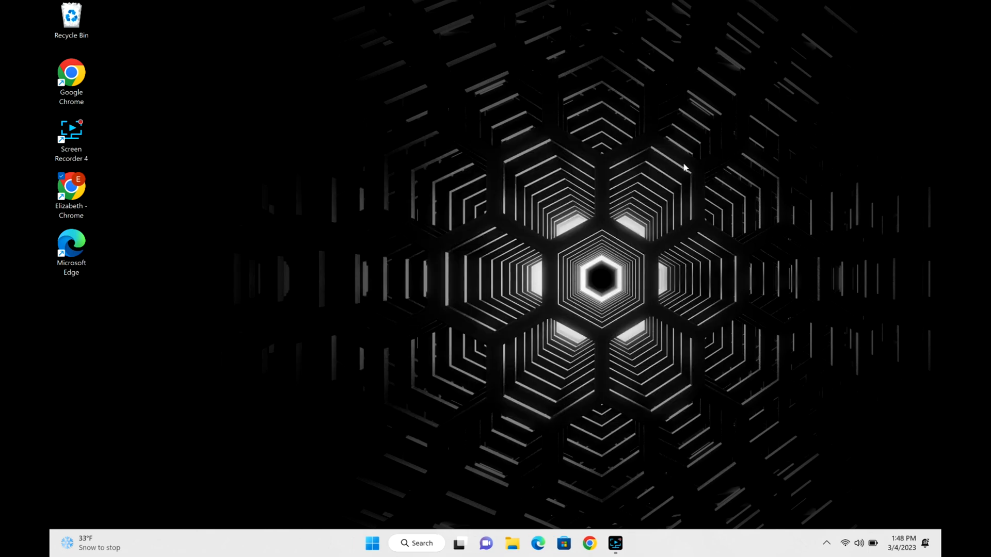
pyautogui.moveTo(407, 402)
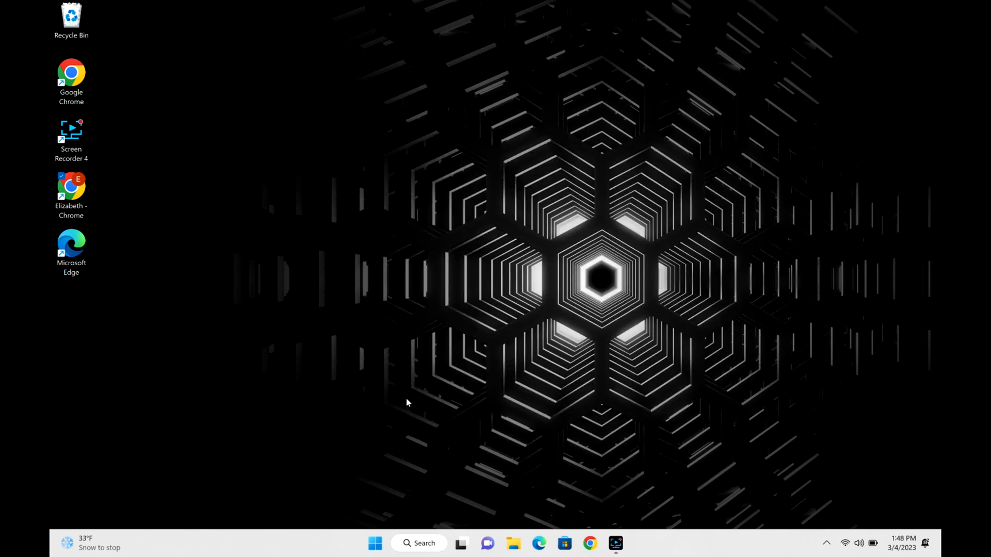
pyautogui.moveTo(438, 357)
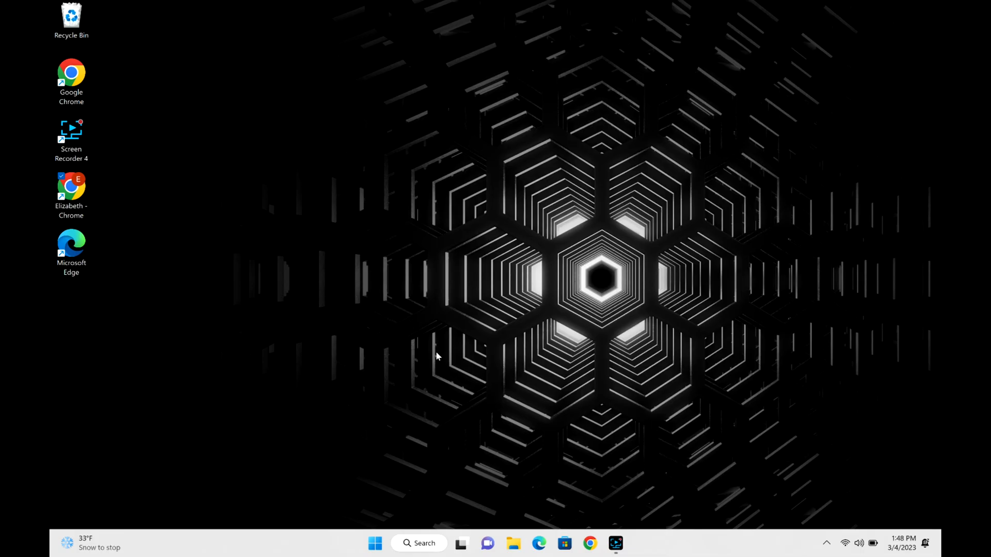
# Run mdsched.exe from the Run dialog to launch Windows Memory Diagnostic
pyautogui.press('Win+r')
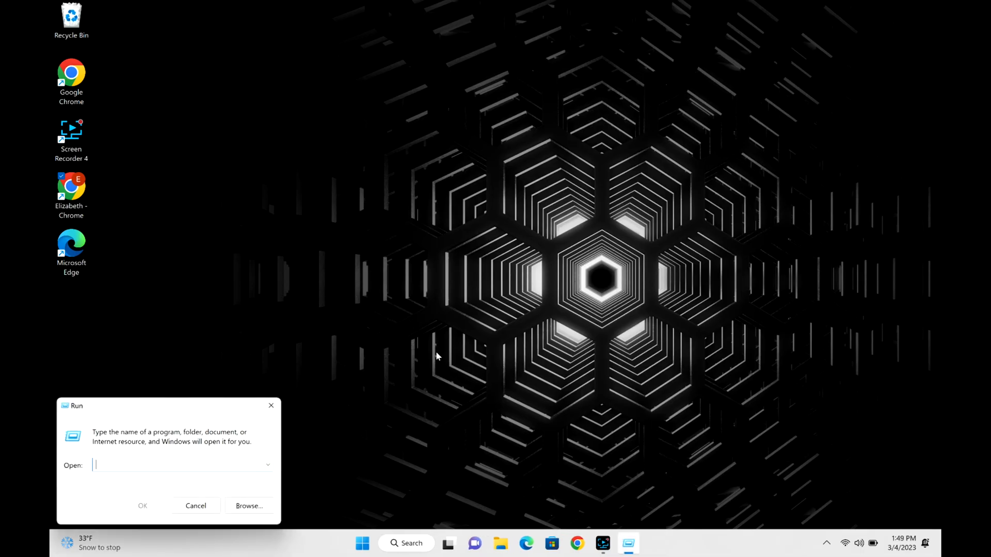
pyautogui.write('mdsched')
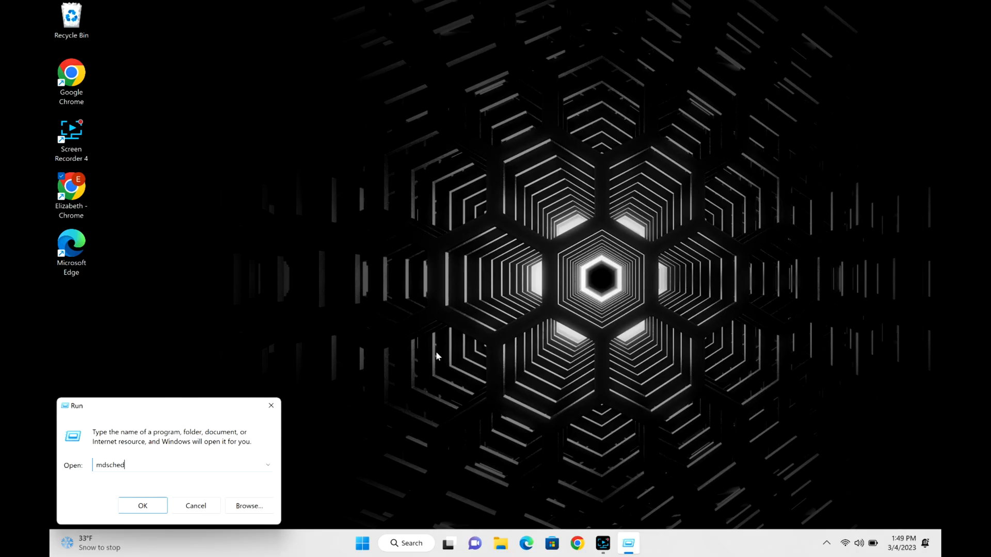
pyautogui.write('.exe')
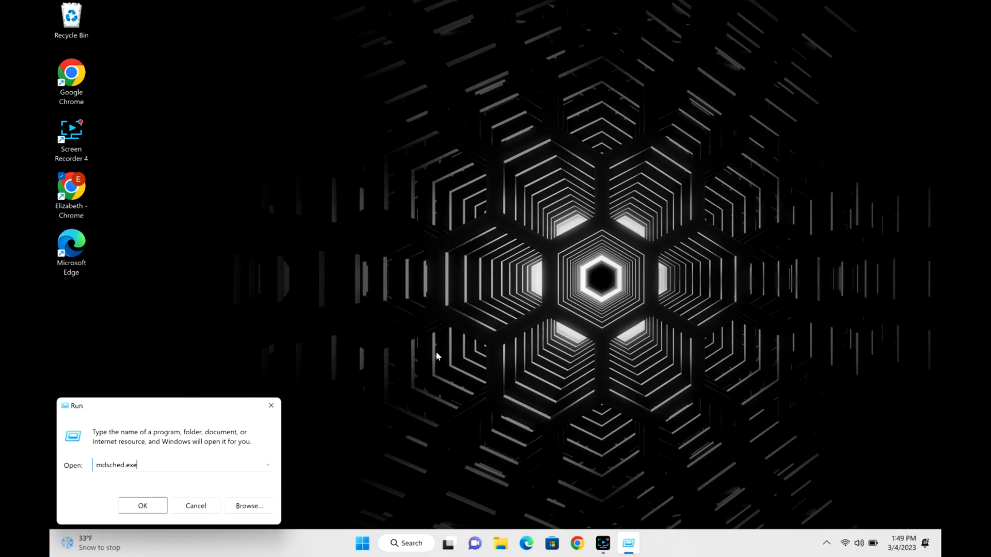
pyautogui.click(142, 506)
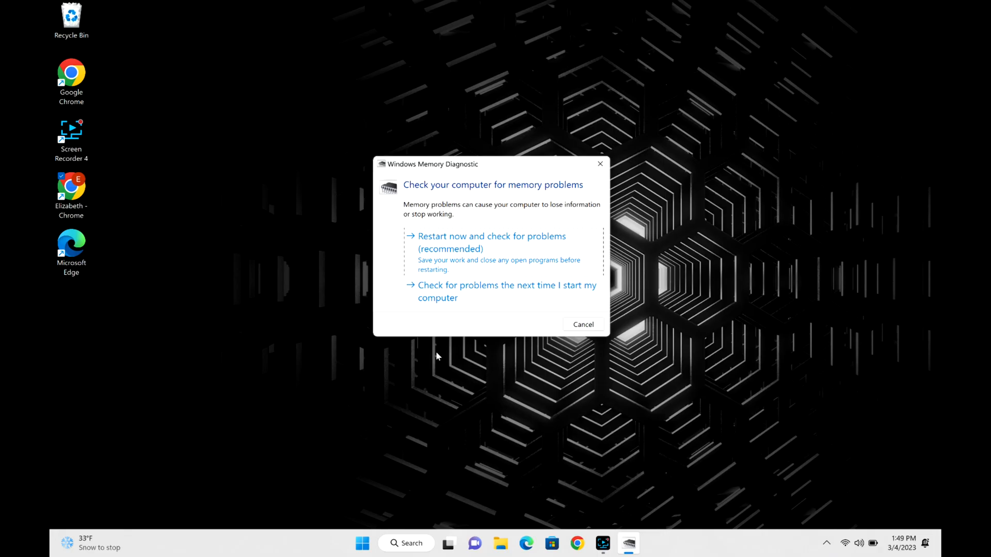
# Choose 'Restart now and check for problems' to begin the memory test
pyautogui.click(492, 237)
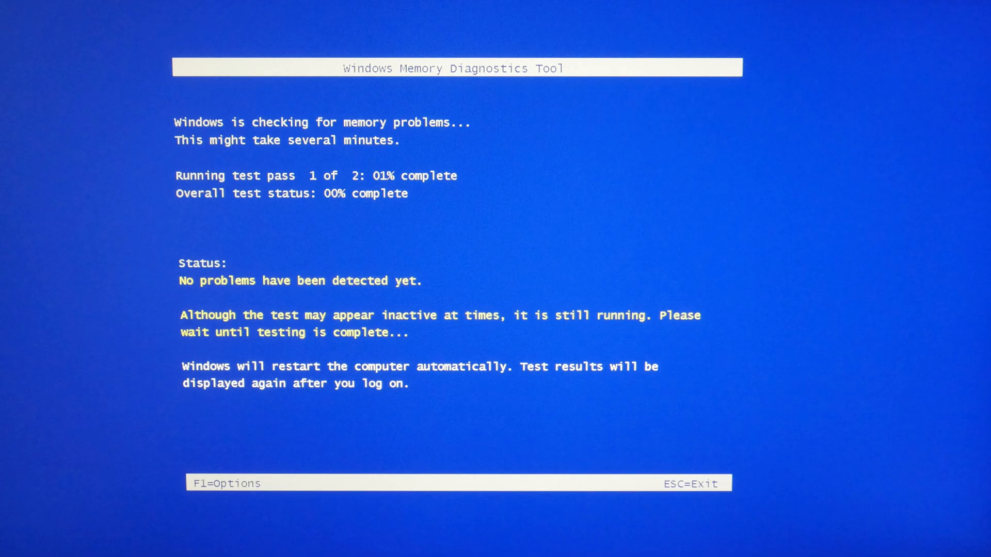